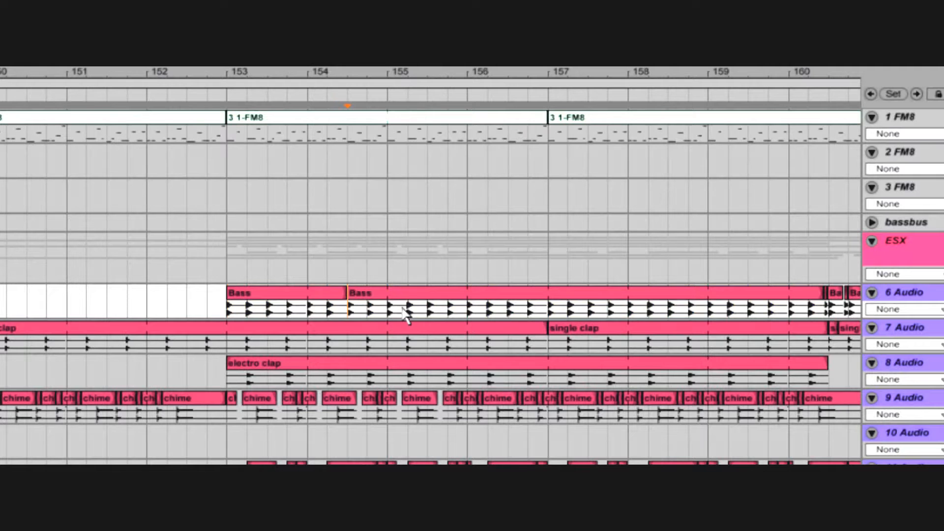
Step: Save the current single-MIDI-track set as Live's default template, overwriting the previous one
left_click(452, 307)
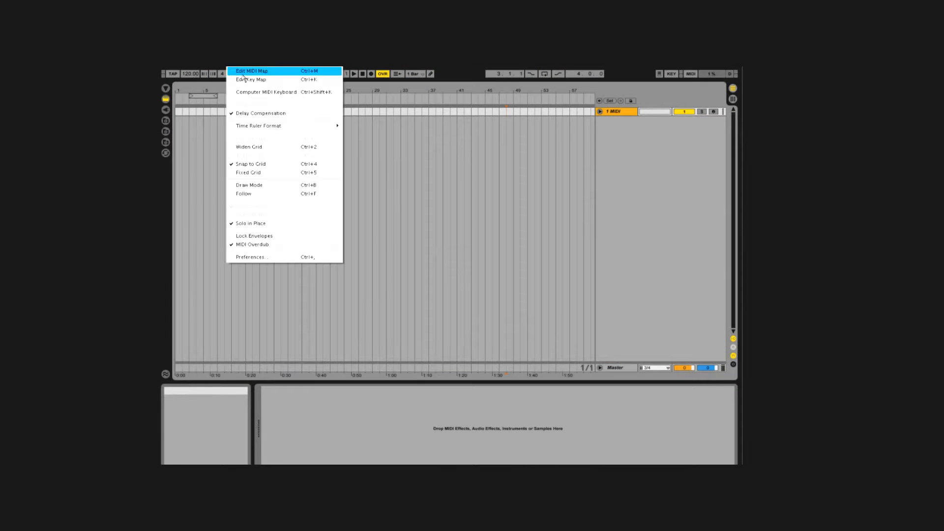
left_click(250, 257)
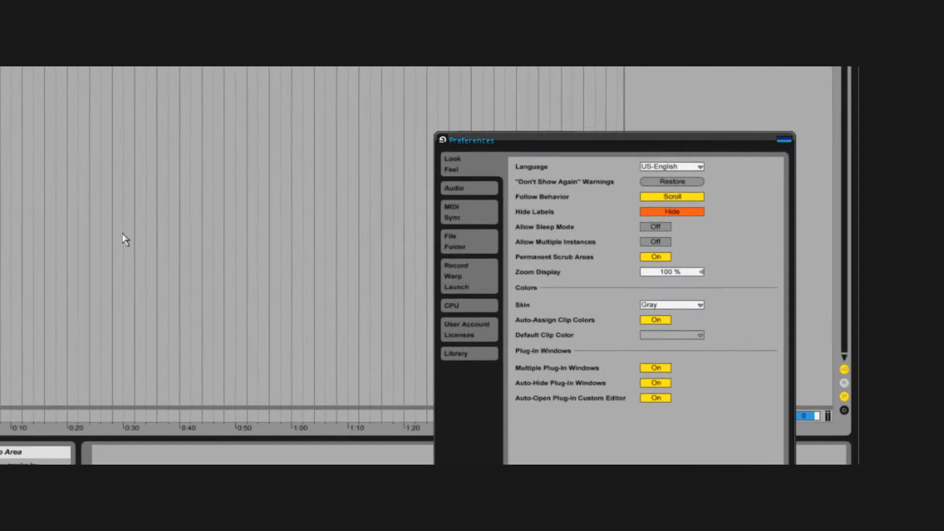
left_click(450, 236)
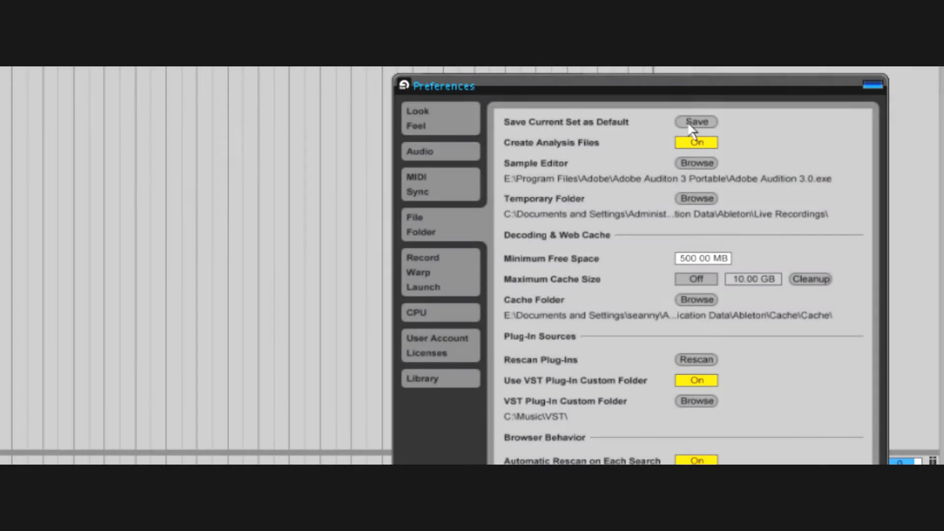
left_click(696, 122)
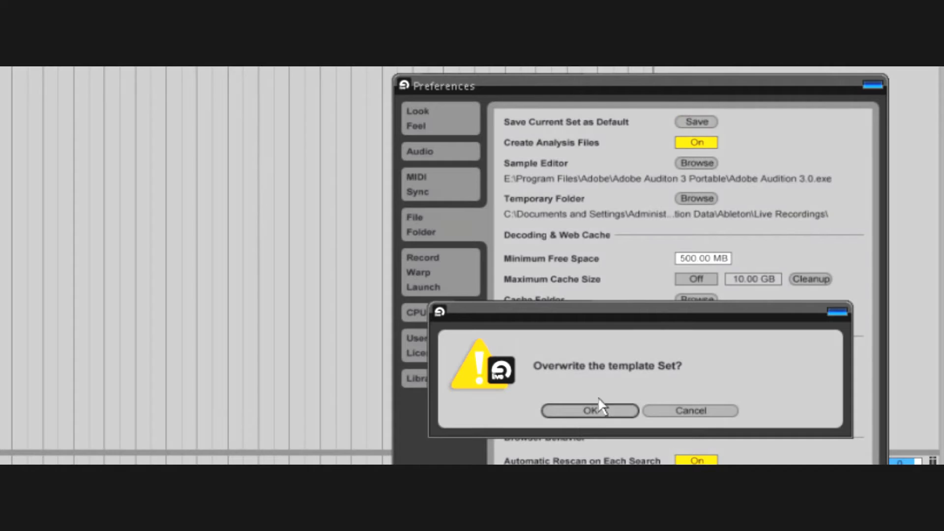
left_click(588, 410)
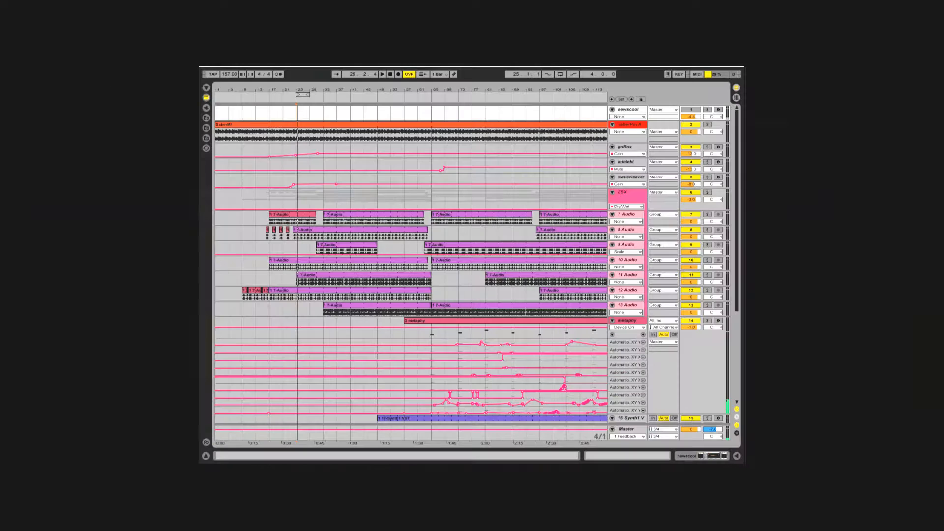
Step: Select bars 25–29 on the loop brace and copy that time span
left_click(385, 73)
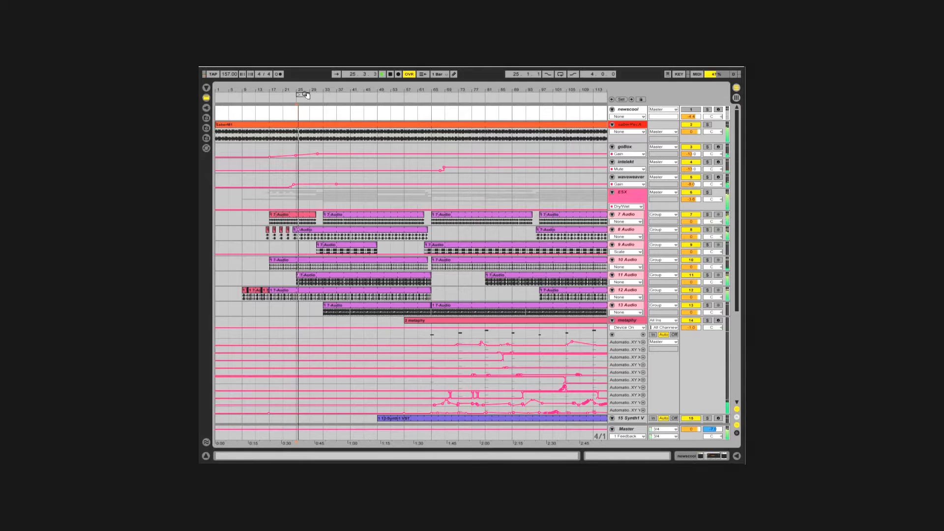
right_click(300, 95)
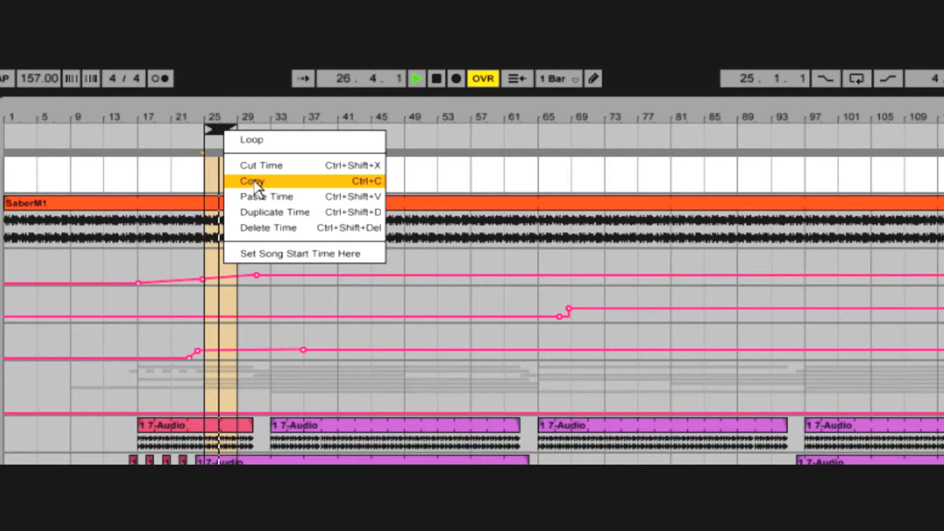
left_click(252, 181)
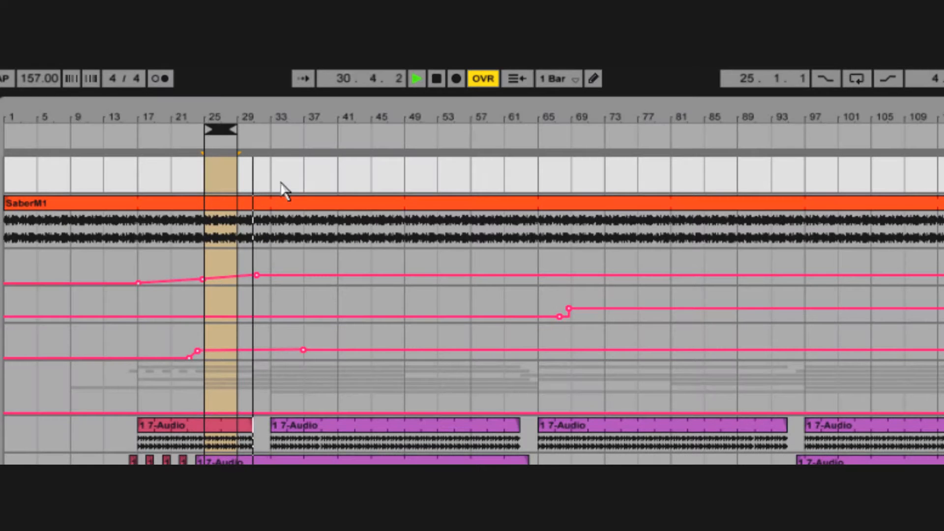
right_click(283, 190)
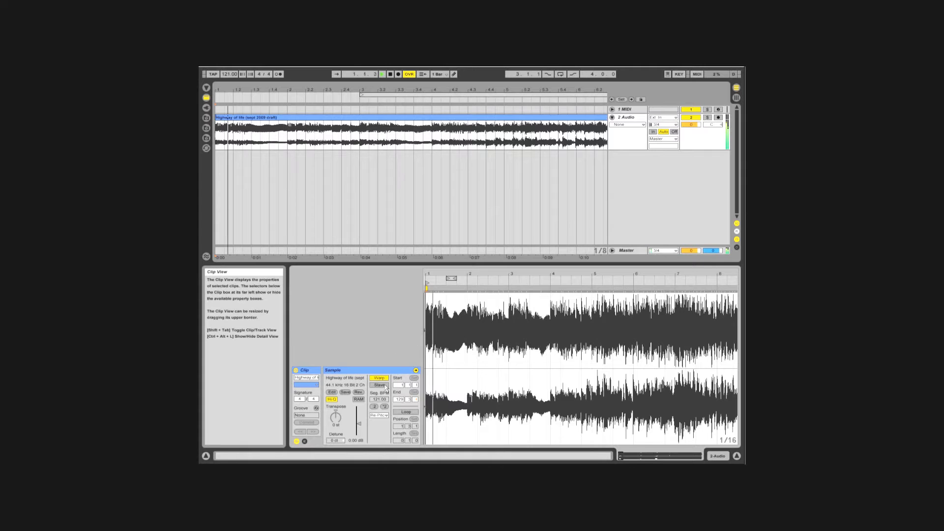
Step: Freeze the bass track, accepting the stop-audio warning
left_click(406, 411)
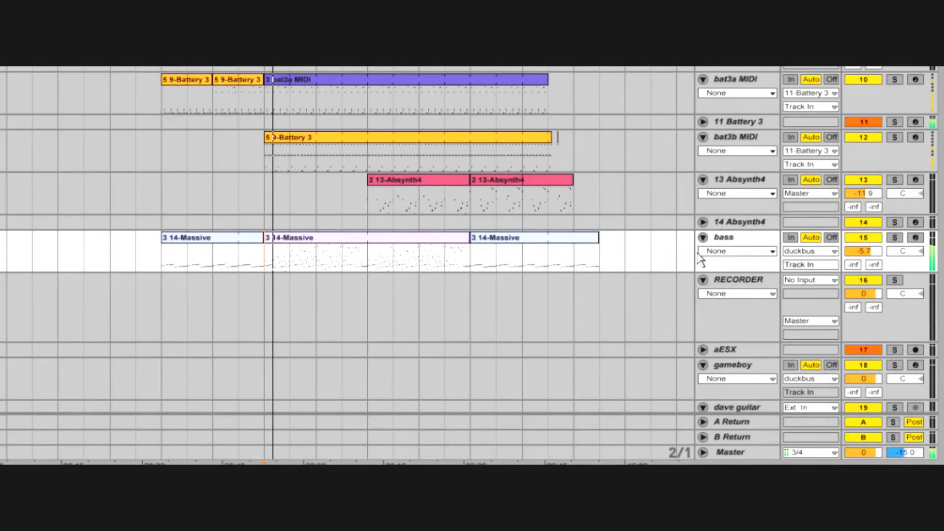
right_click(723, 237)
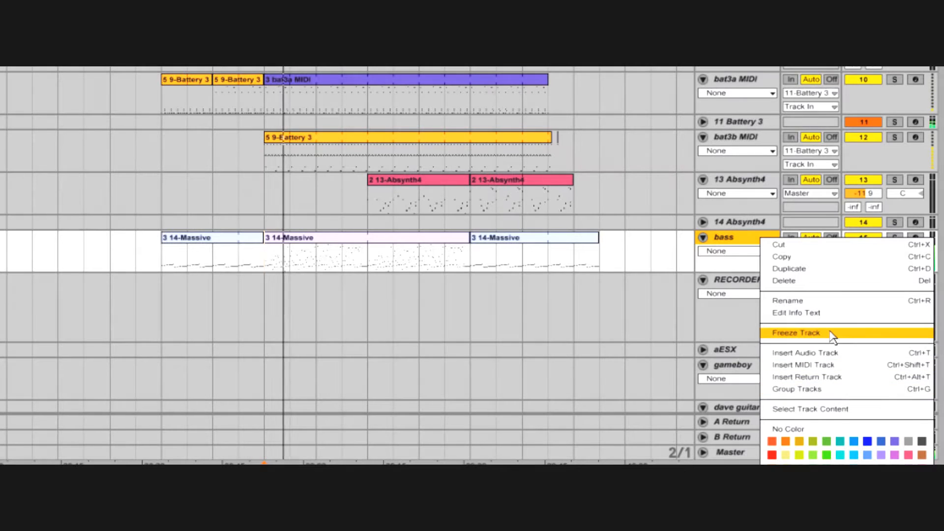
left_click(795, 333)
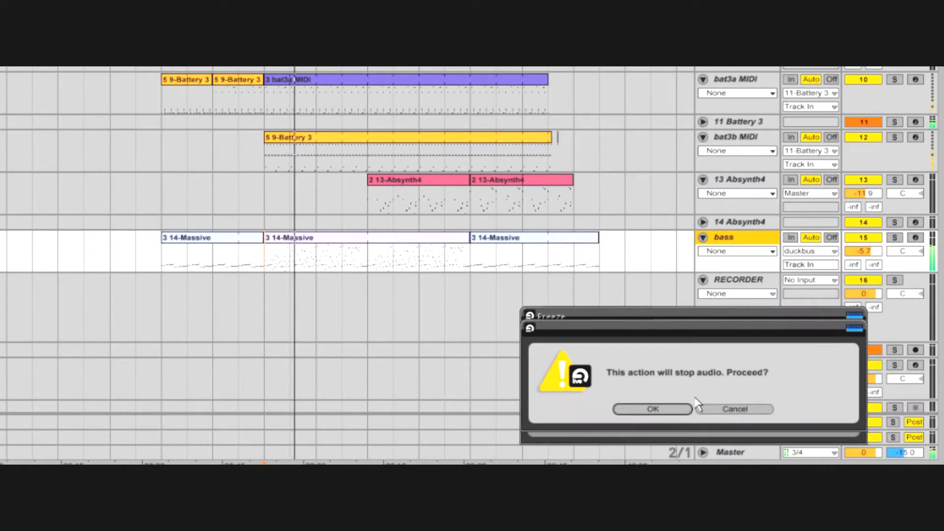
left_click(652, 408)
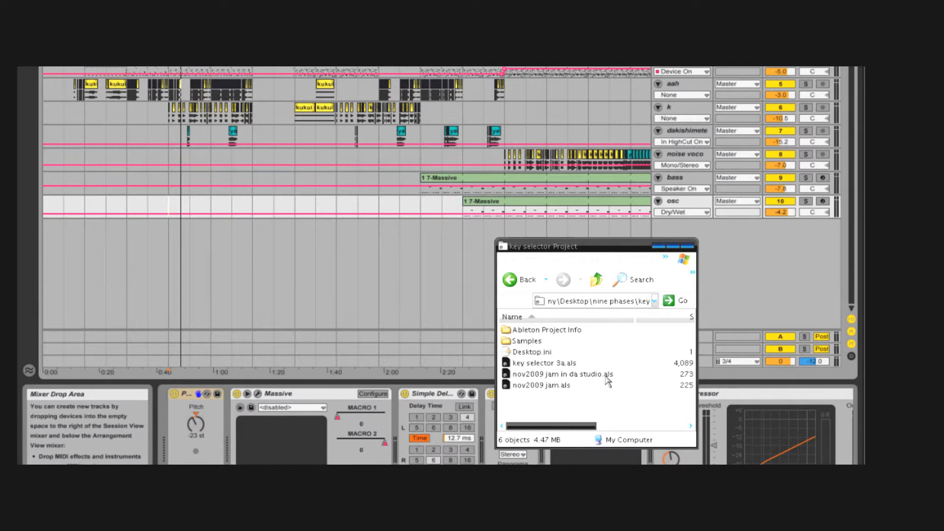
Step: Select a .als Live Set file in the key selector project folder
left_click(563, 373)
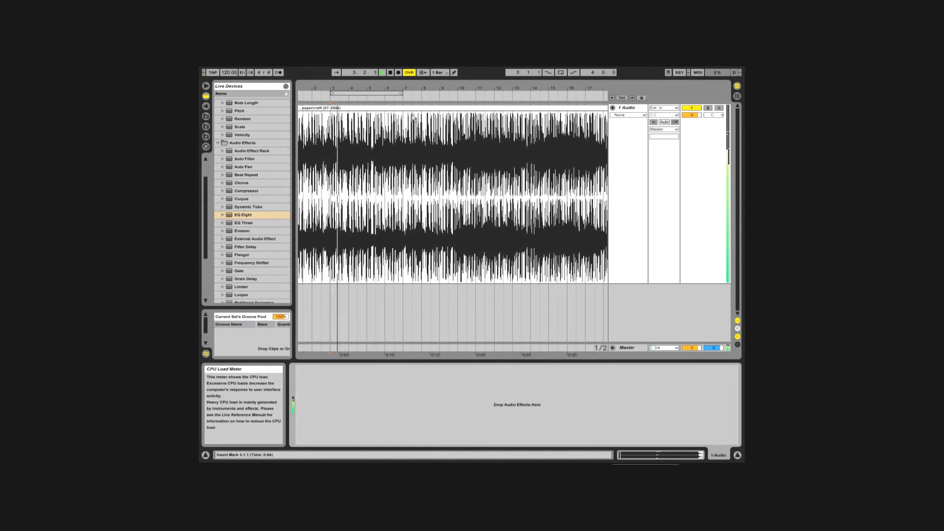
Step: Add EQ Eight in Hi-Quality M/S mode and adjust a band on the side channel
double_click(244, 215)
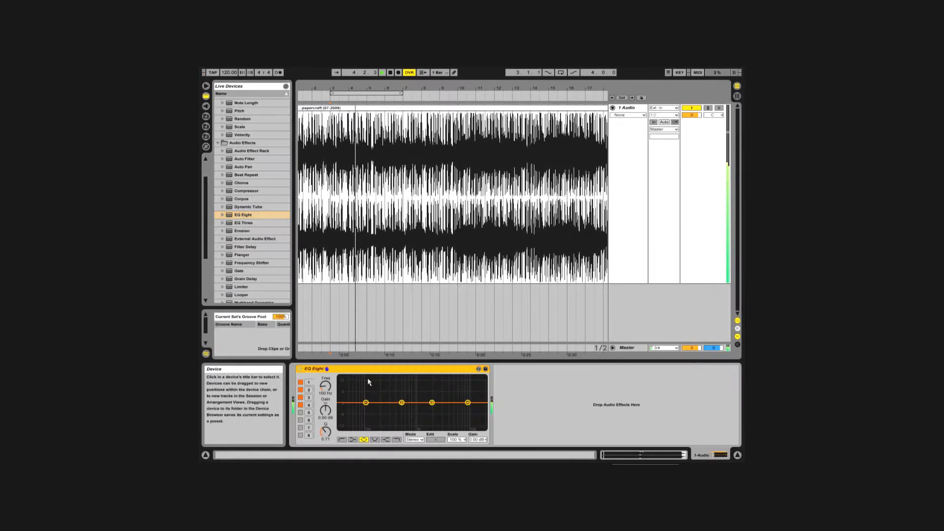
right_click(314, 369)
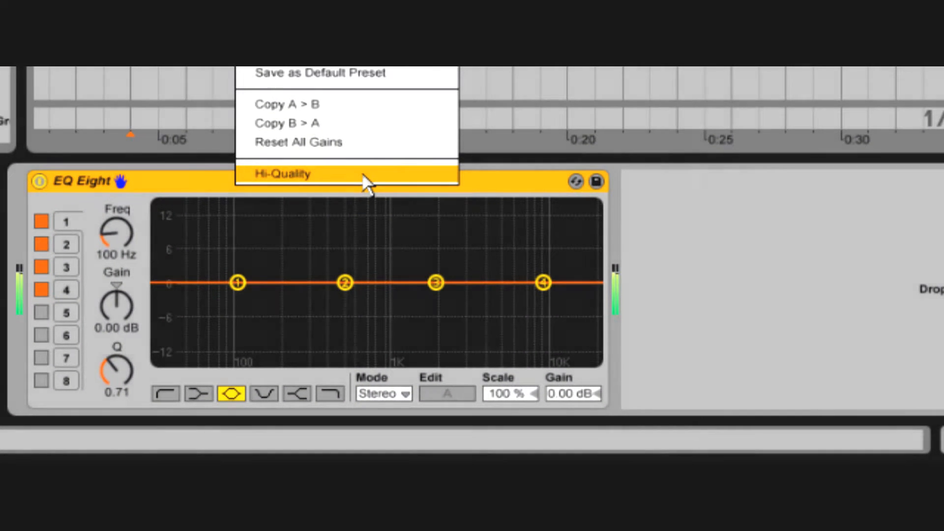
left_click(383, 394)
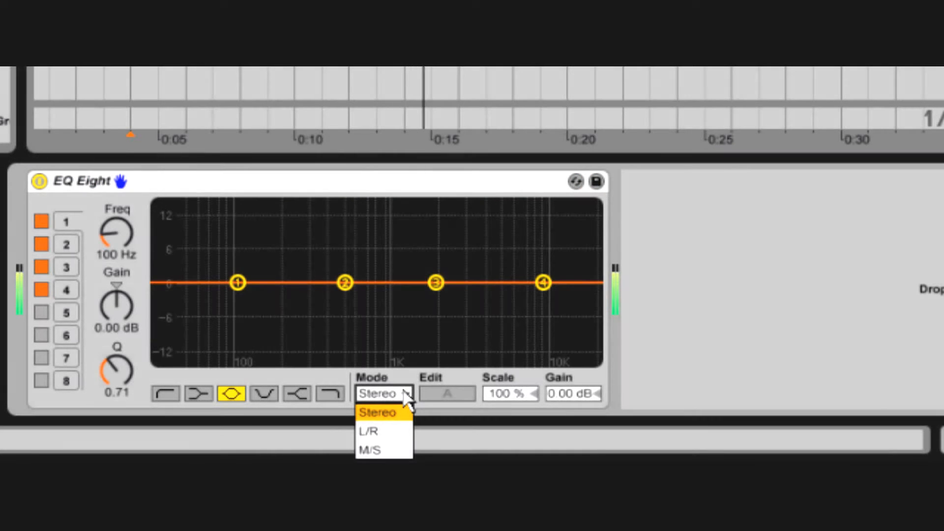
left_click(371, 450)
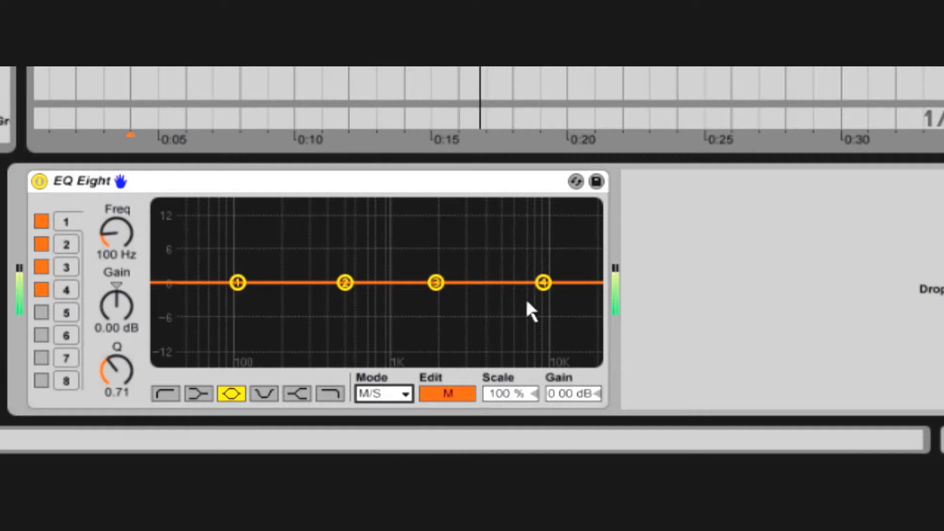
left_click(446, 394)
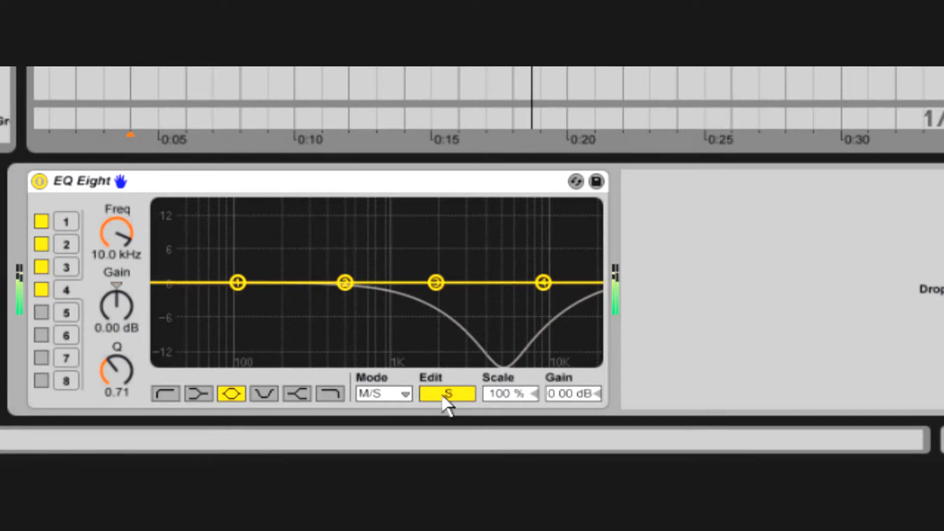
left_click_drag(542, 283, 515, 206)
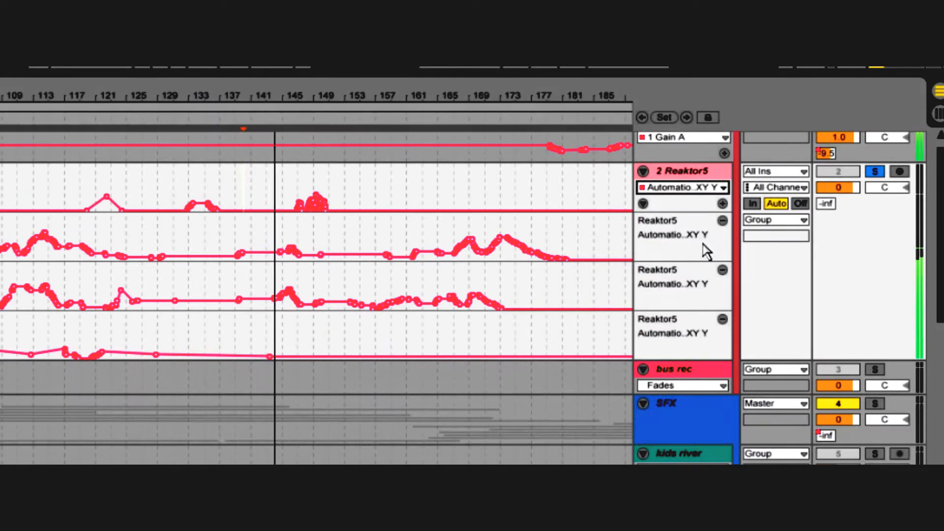
Step: Add a breakpoint near bar 146 on the second Reaktor5 XY lane and pull it to 0.00
left_click(683, 187)
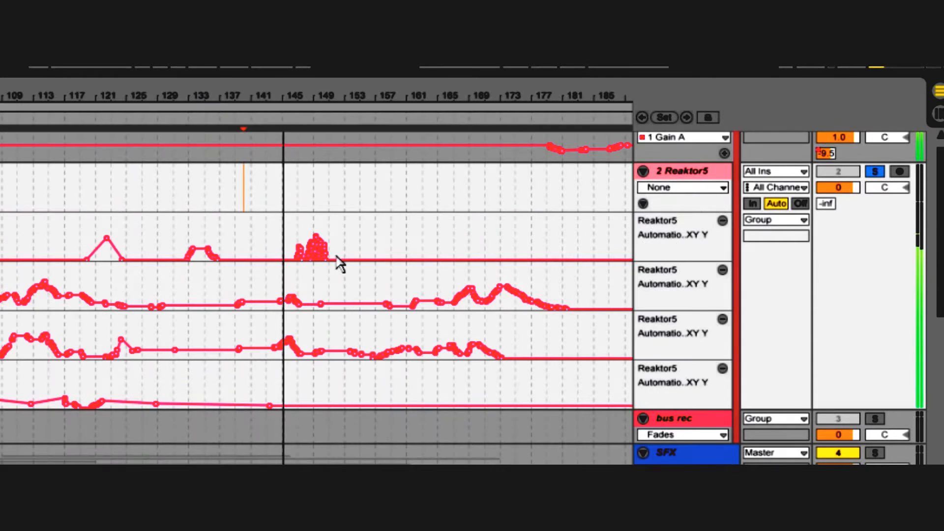
left_click_drag(311, 259, 311, 298)
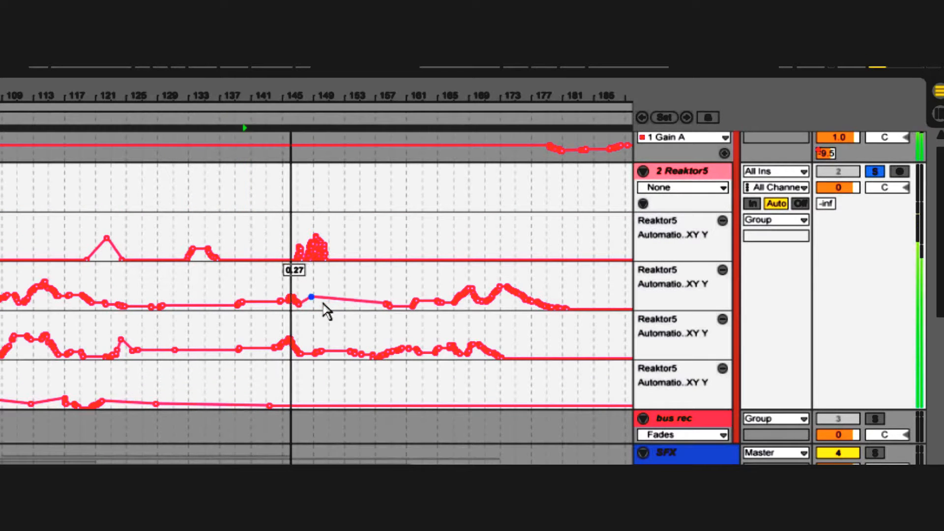
left_click_drag(310, 298, 533, 284)
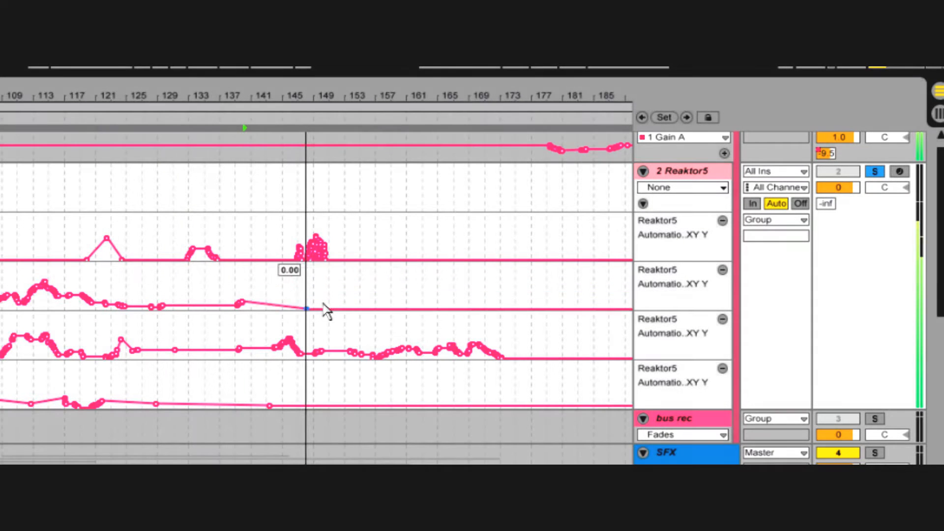
left_click_drag(307, 308, 316, 260)
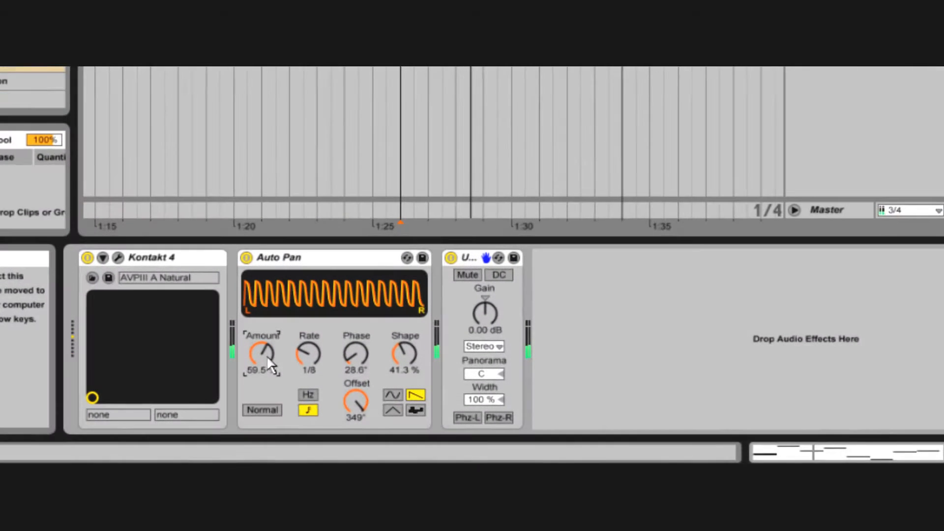
Step: Group Auto Pan and Utility into a rack and map Utility gain to the first macro
right_click(473, 241)
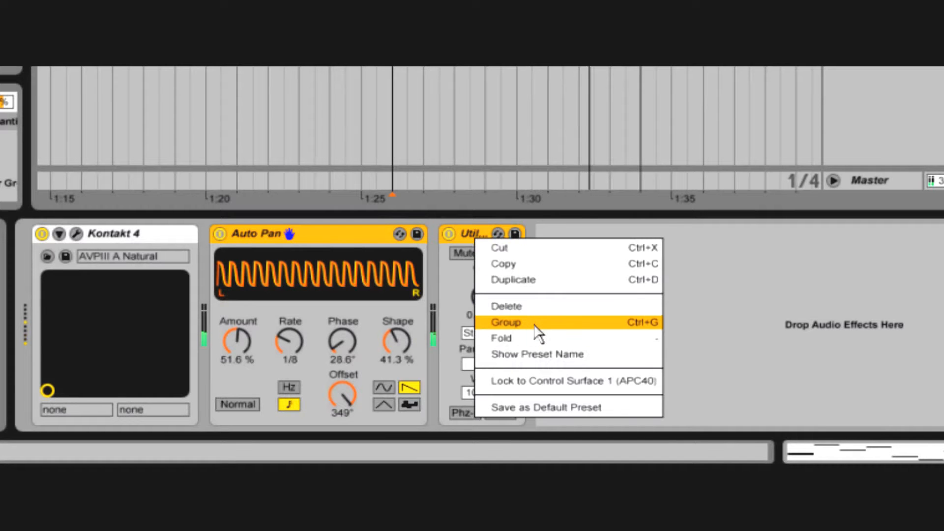
left_click(504, 322)
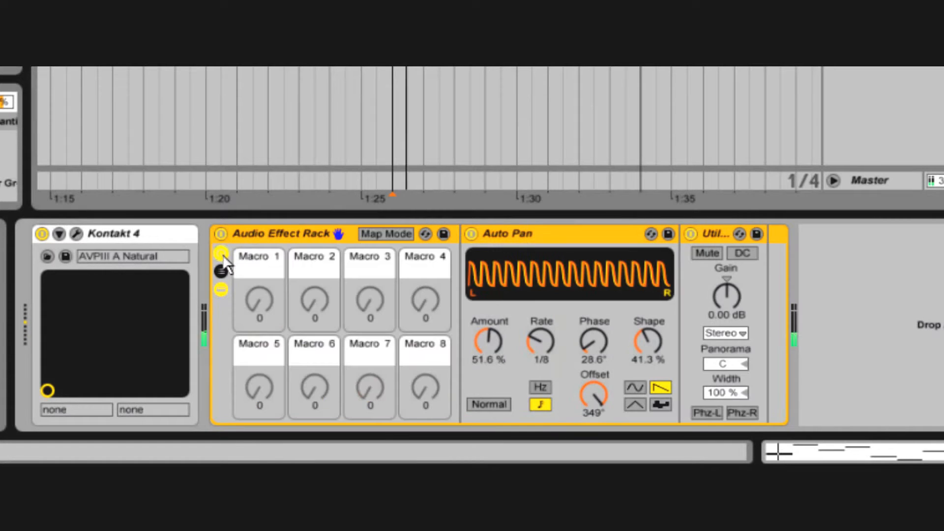
left_click(386, 234)
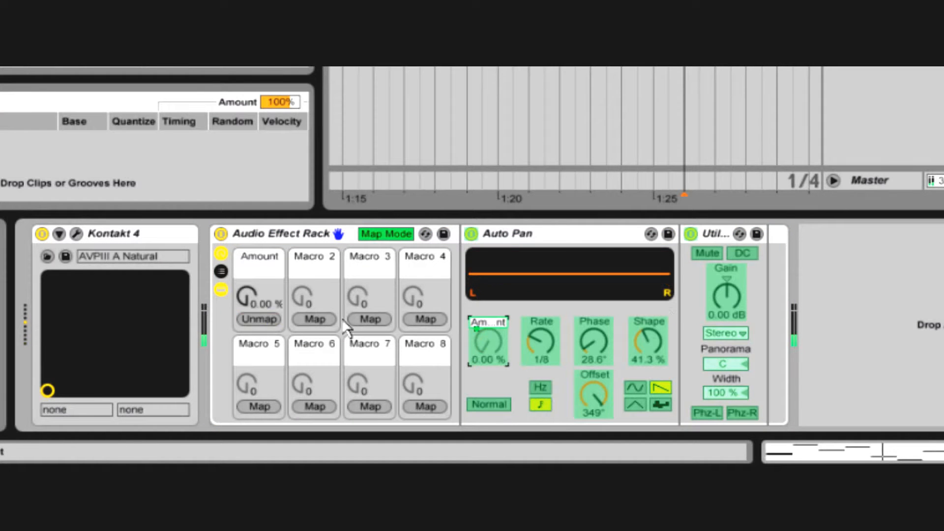
left_click(258, 320)
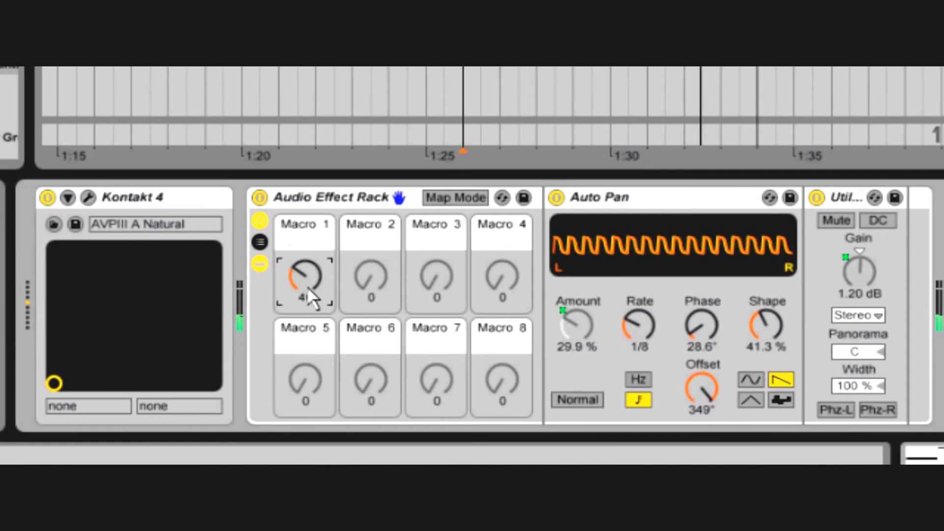
Step: Push the first macro to full pan and 4 dB gain, then sweep the omg! macro
left_click_drag(304, 283, 311, 271)
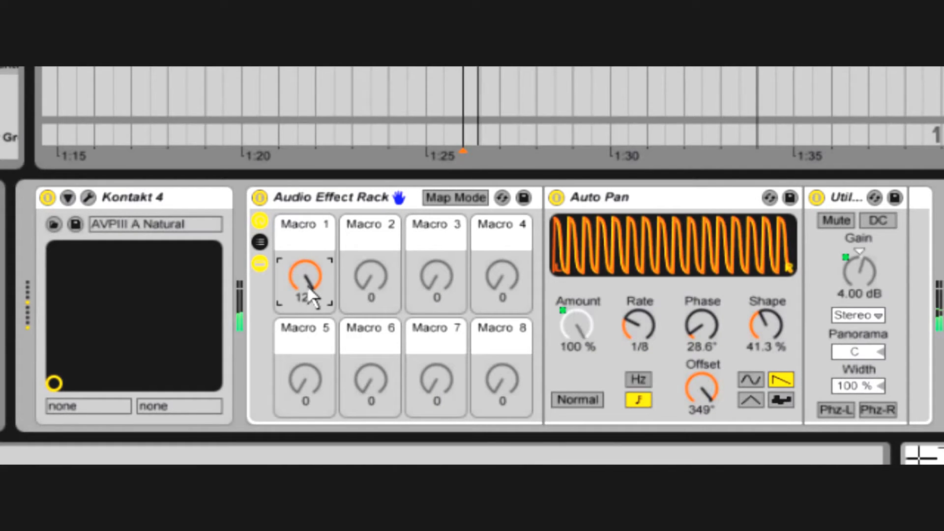
left_click_drag(304, 280, 314, 301)
type("omg!")
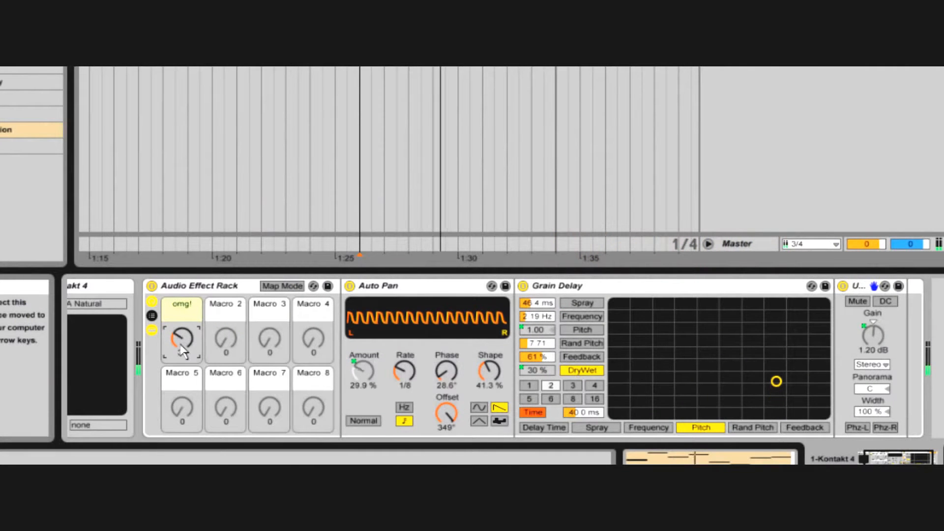
left_click_drag(181, 343, 182, 325)
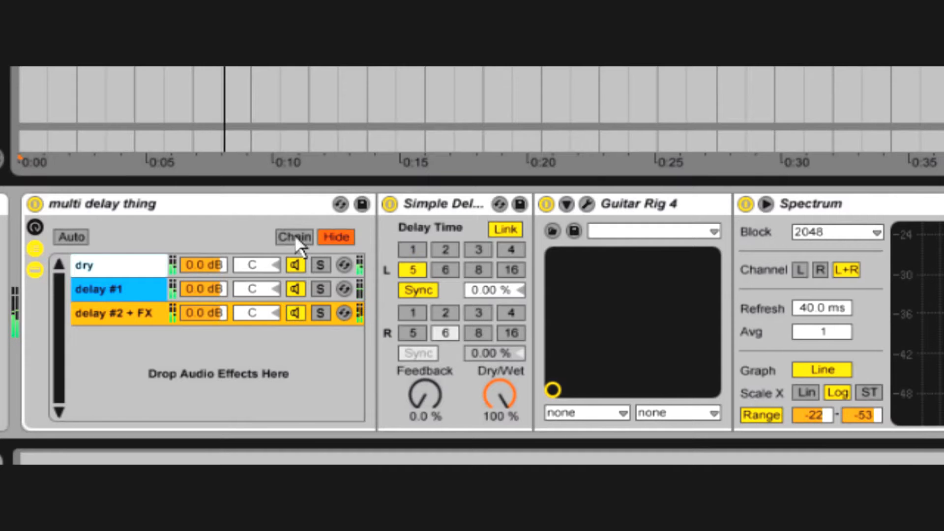
Step: Show the delay rack's chain-selector zones and open the chain selector's context menu
left_click(294, 236)
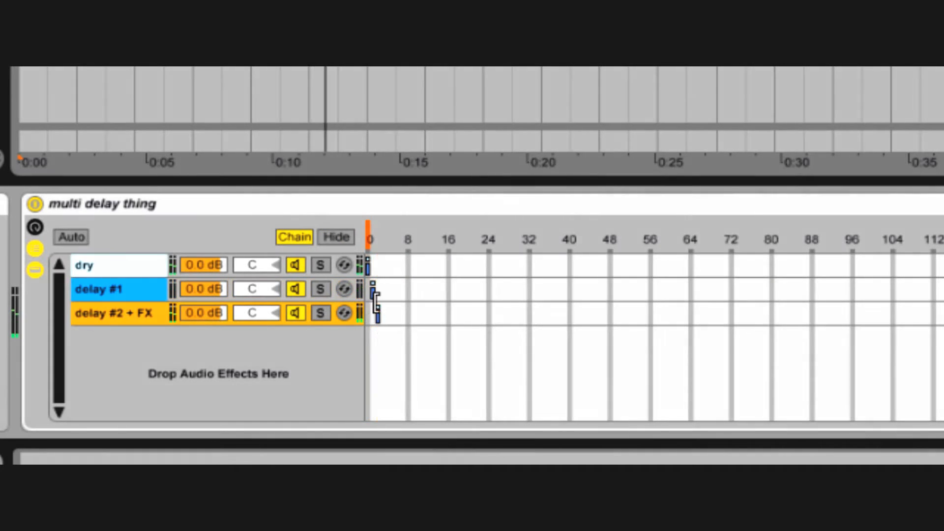
left_click(117, 313)
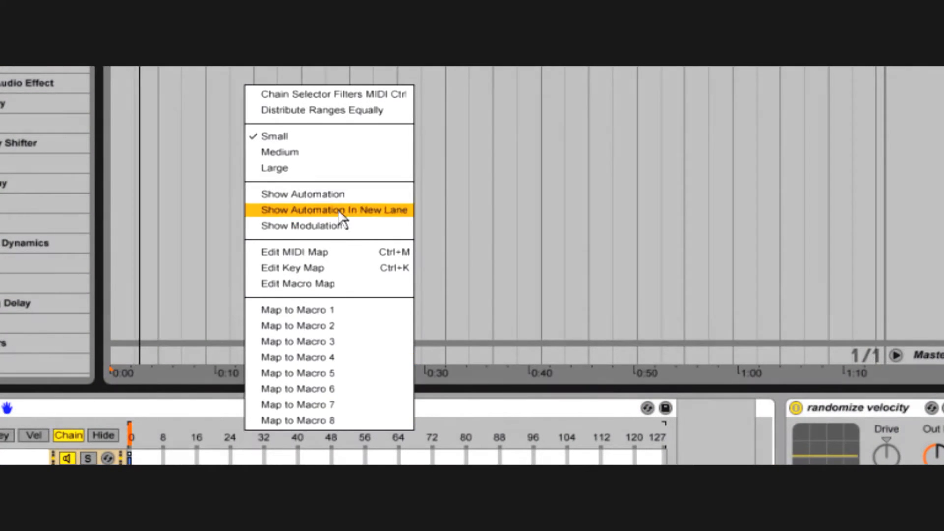
Step: Show Chain Selector automation in a new lane and draw its envelope in Collision 1
left_click(333, 210)
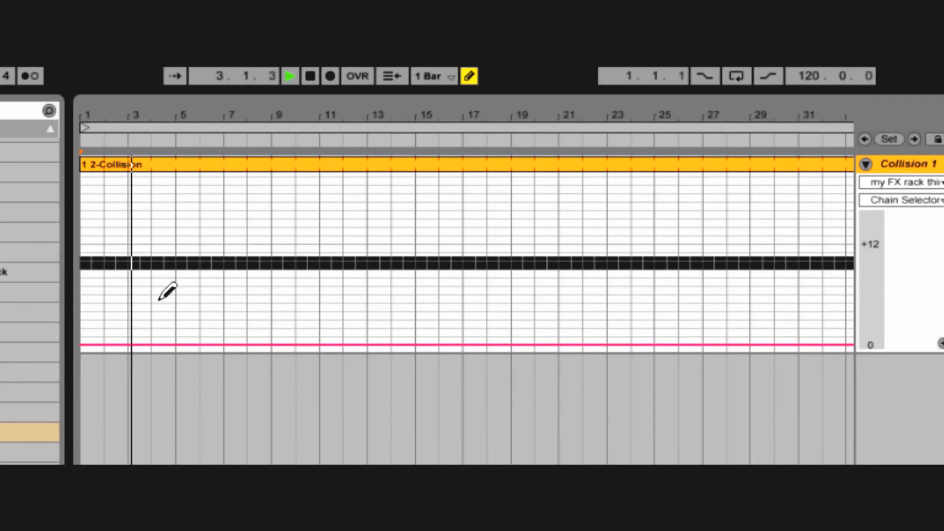
left_click(162, 340)
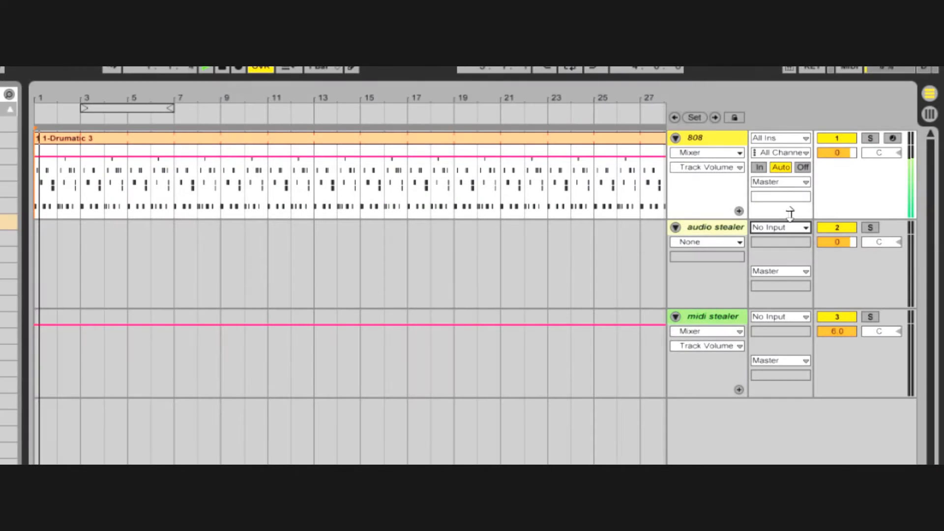
Step: Feed audio stealer from 808 with monitoring on In, and set midi stealer's input to 808
left_click(779, 227)
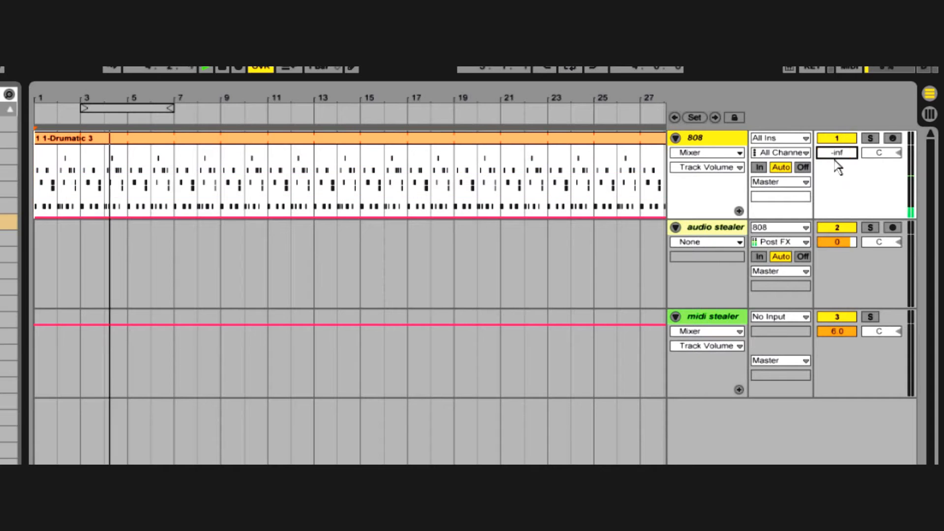
left_click(760, 256)
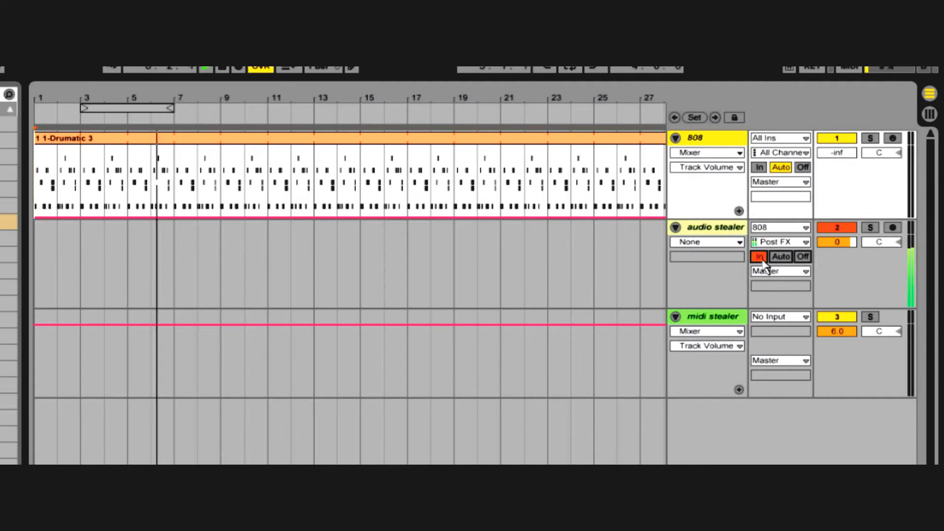
left_click(780, 241)
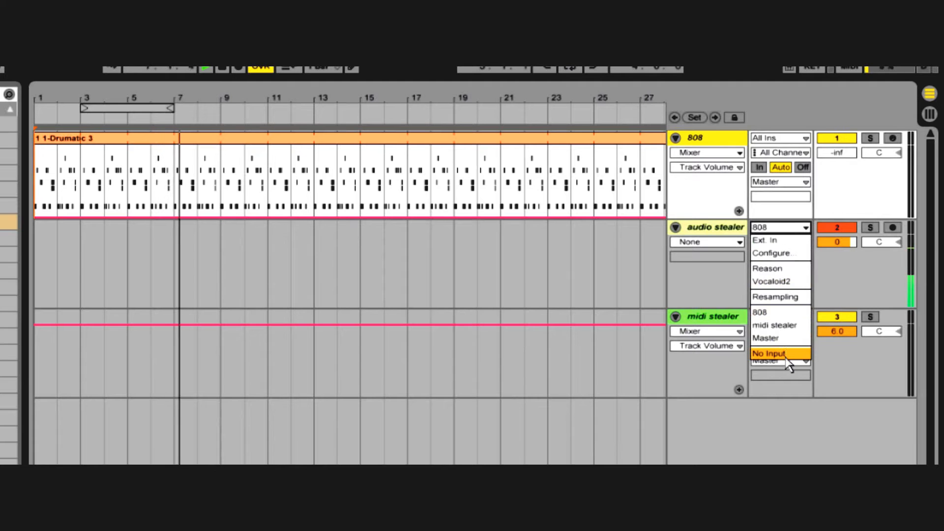
left_click(770, 354)
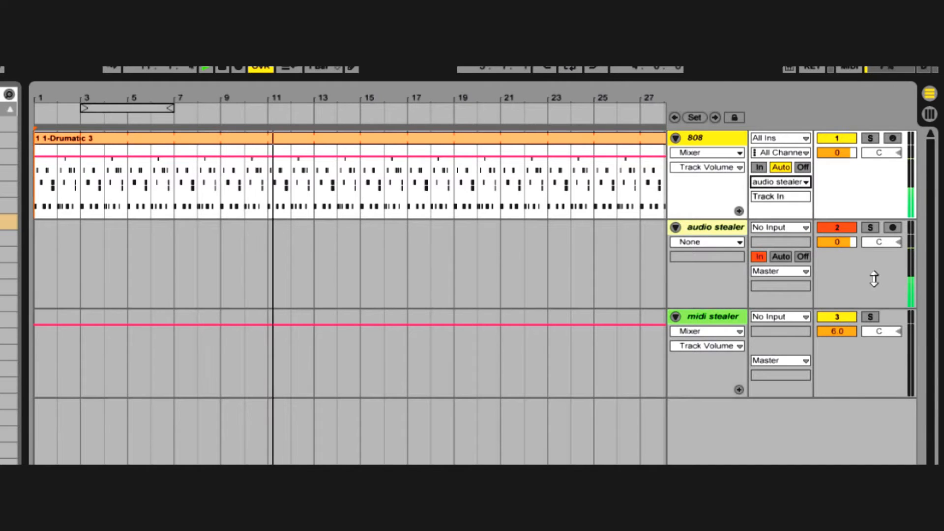
left_click(780, 316)
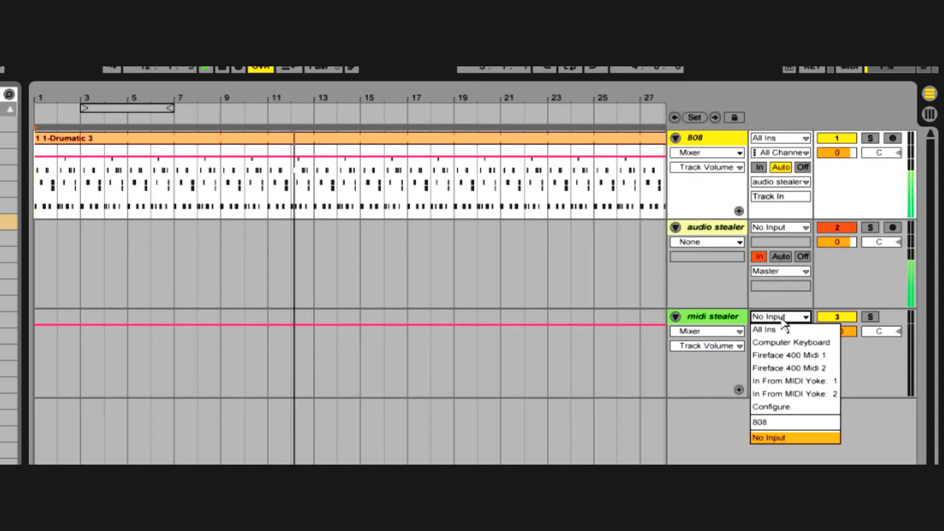
left_click(760, 422)
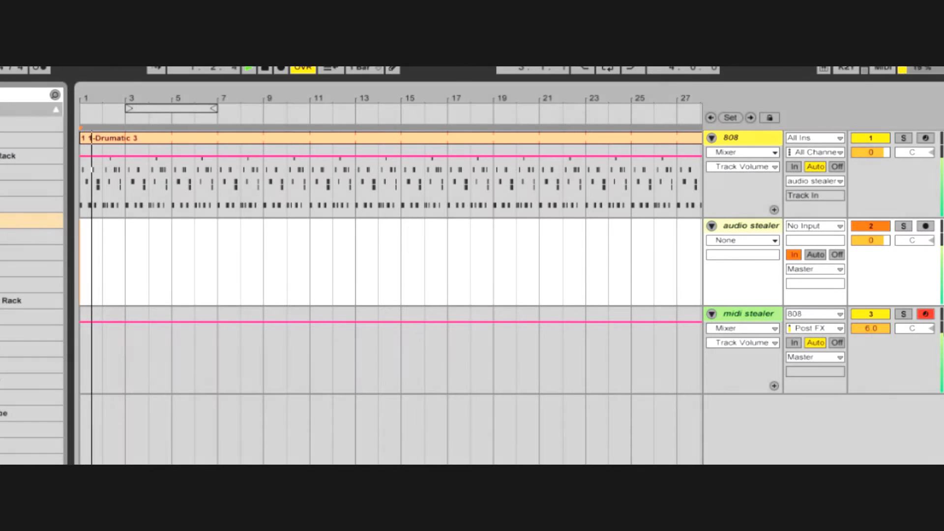
Step: Group the selected 808, audio stealer and midi stealer tracks via Group Tracks
right_click(750, 314)
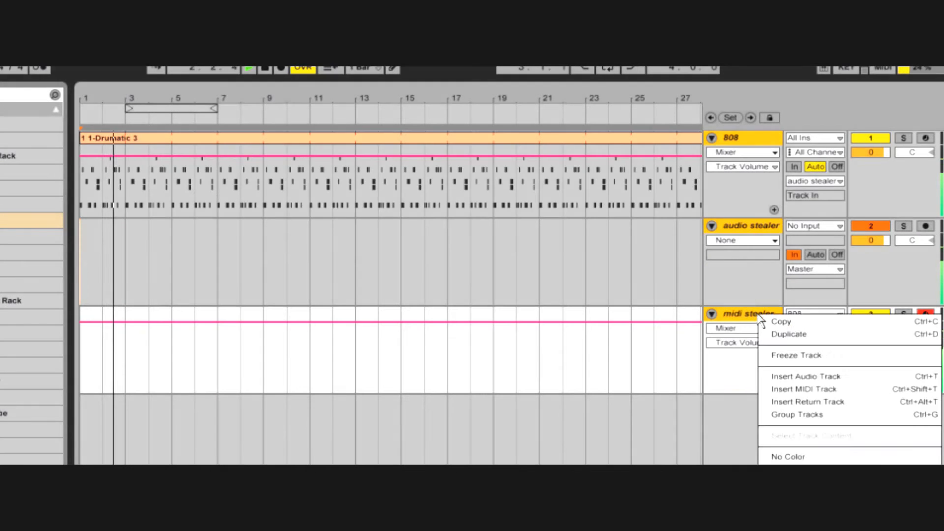
left_click(796, 414)
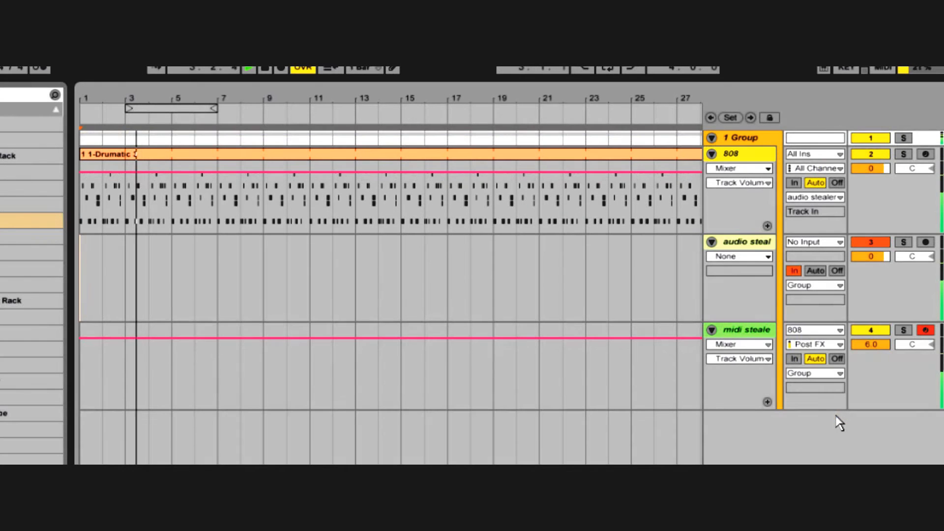
left_click(815, 284)
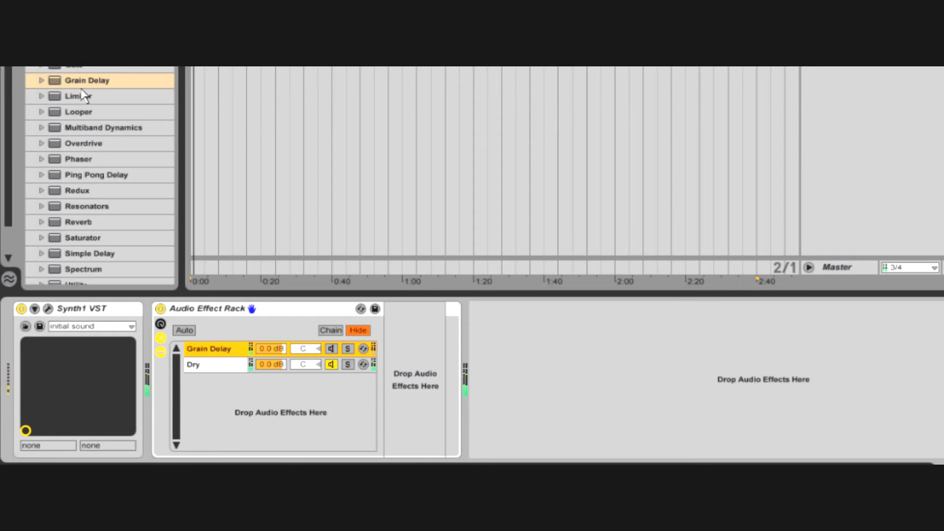
Step: In the Grain Delay chain, set pitch to 12, random pitch 3.55 and feedback 45%
left_click(364, 349)
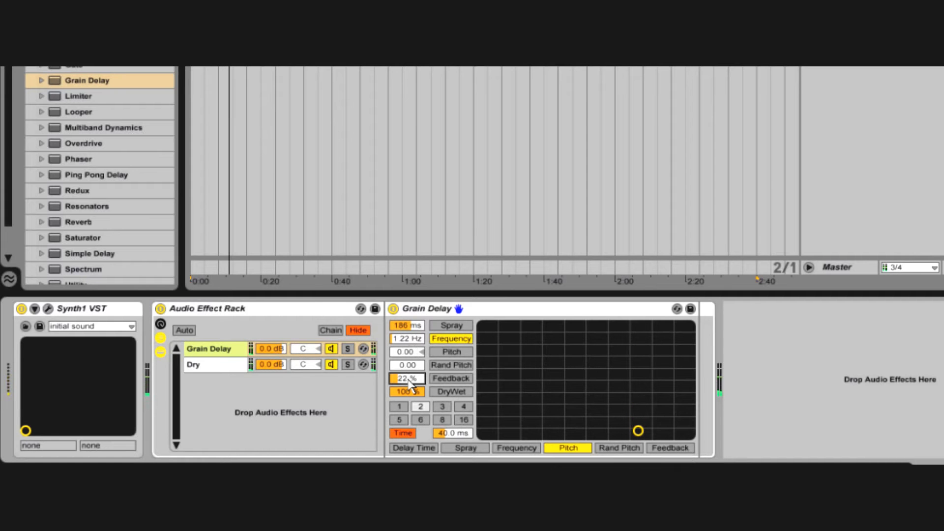
left_click_drag(407, 378, 406, 361)
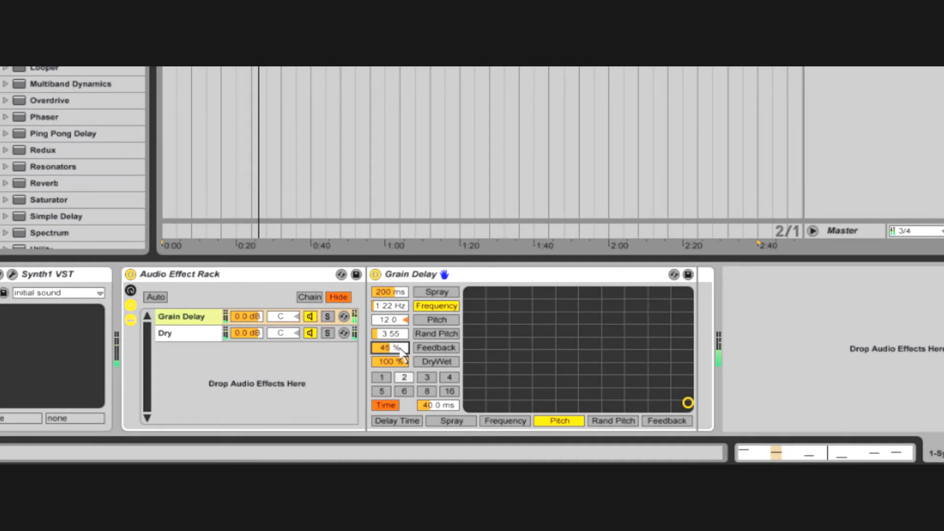
left_click_drag(389, 347, 413, 360)
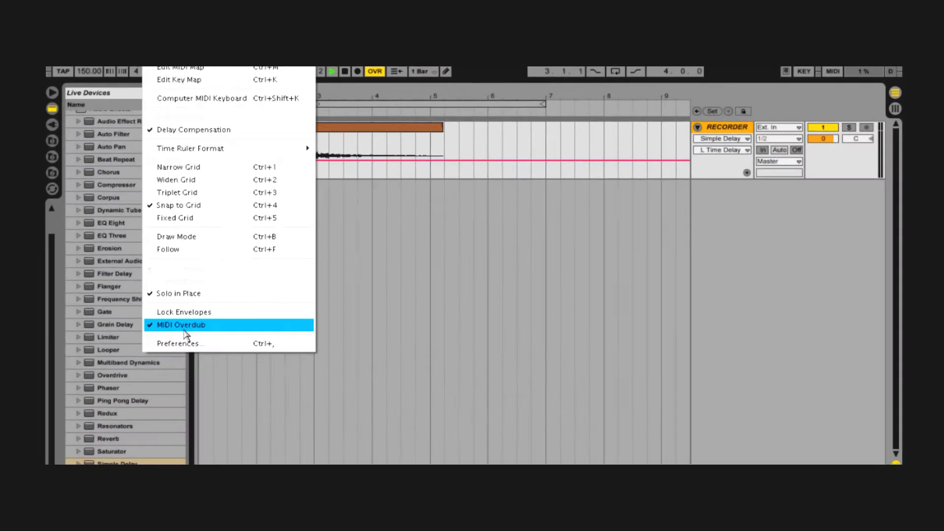
Step: Uncheck MIDI Overdub in the Options menu
left_click(180, 344)
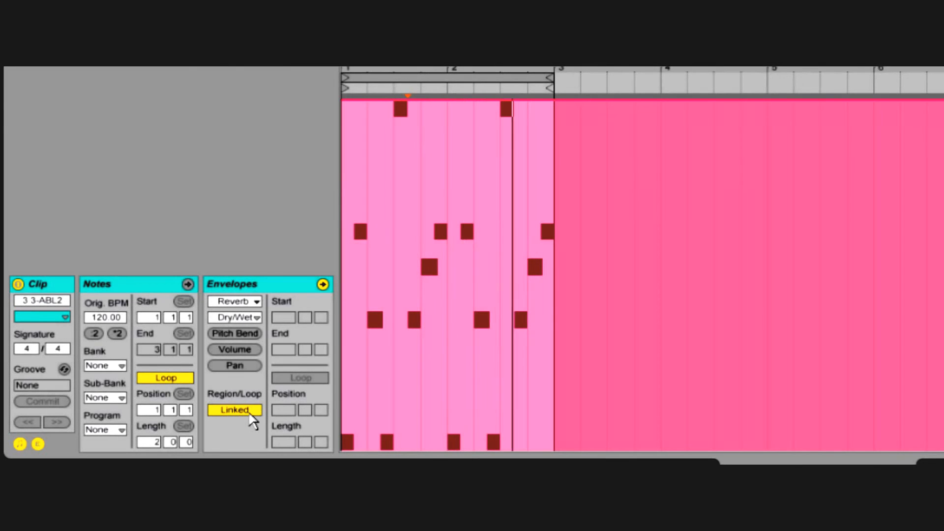
Step: Unlink the Reverb Dry/Wet envelope, shorten its loop brace and reposition a breakpoint
left_click(235, 411)
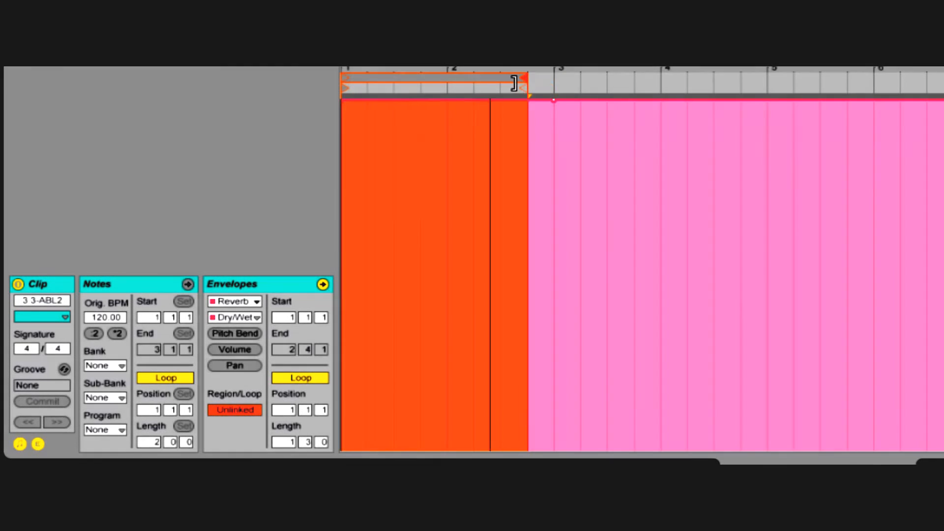
left_click_drag(524, 84, 392, 96)
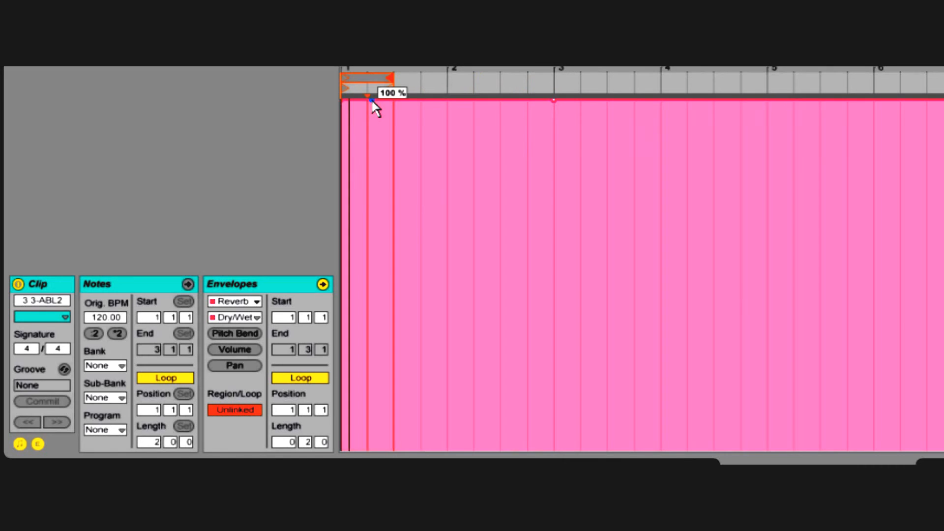
left_click_drag(370, 102, 367, 449)
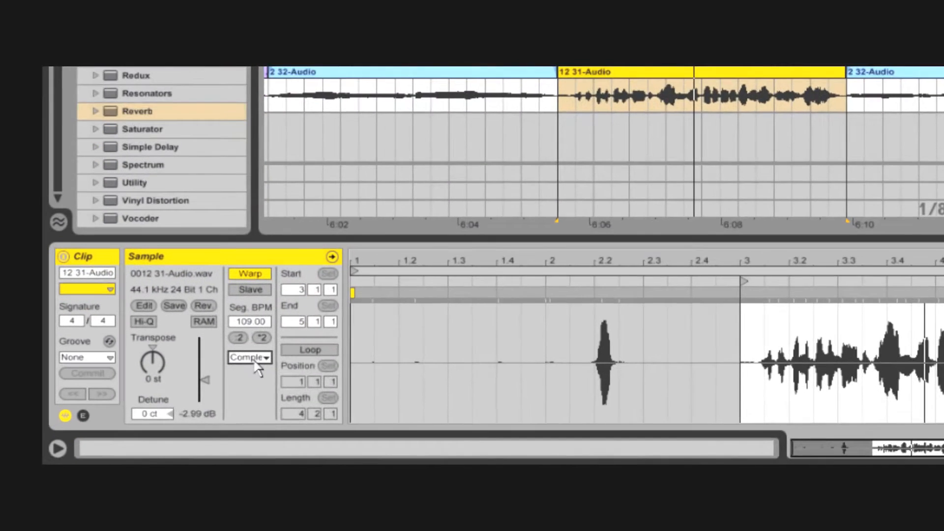
Step: Set 12 31-Audio to Complex Pro warp, transposed 12 st, and adjust Formants
left_click(249, 357)
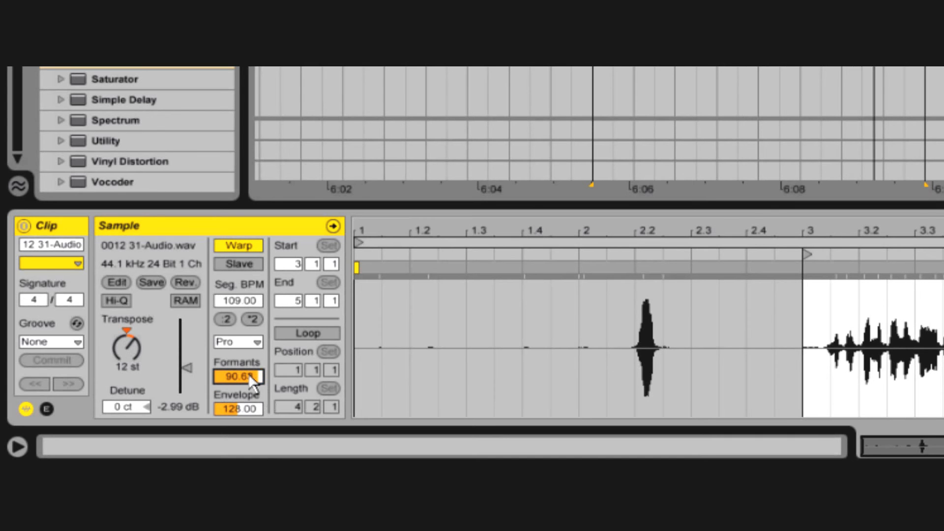
left_click_drag(238, 376, 238, 391)
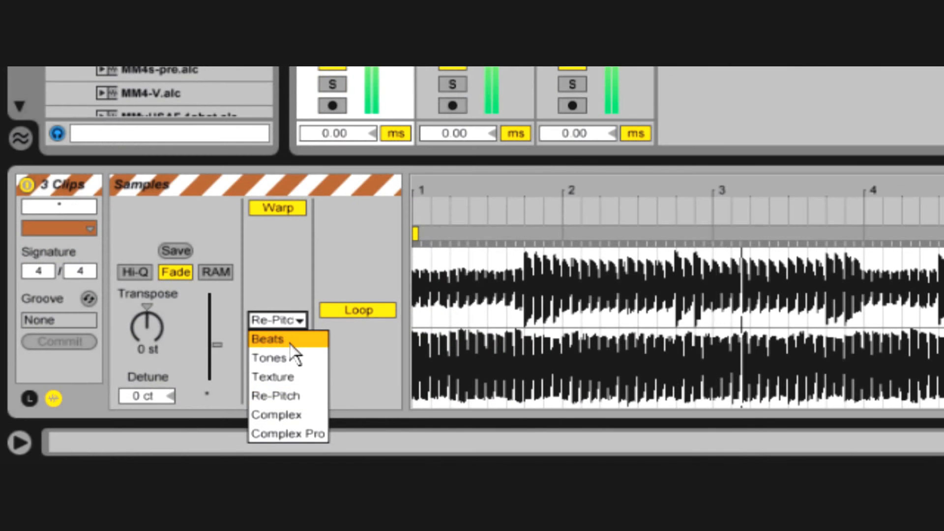
Step: Warp the three clips in Beats mode with transient decay 31, preserving 1/8
left_click(268, 339)
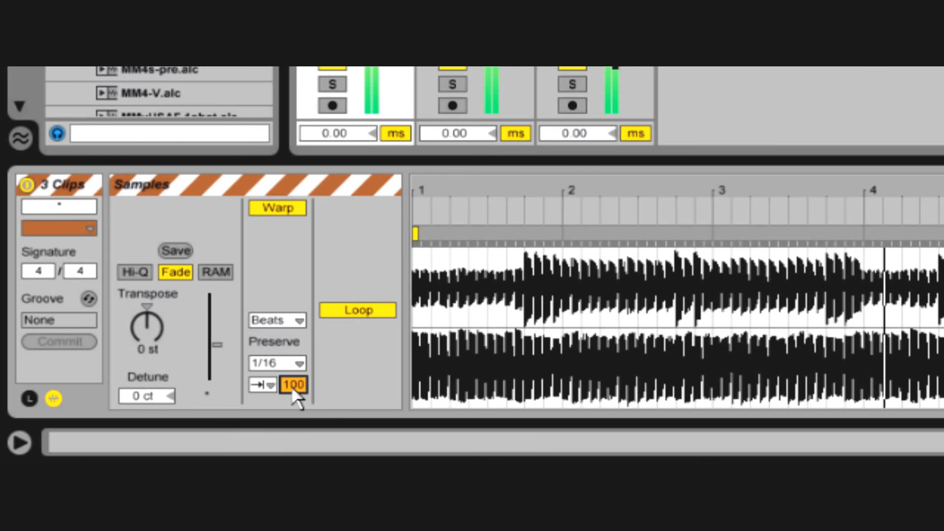
left_click_drag(293, 384, 293, 410)
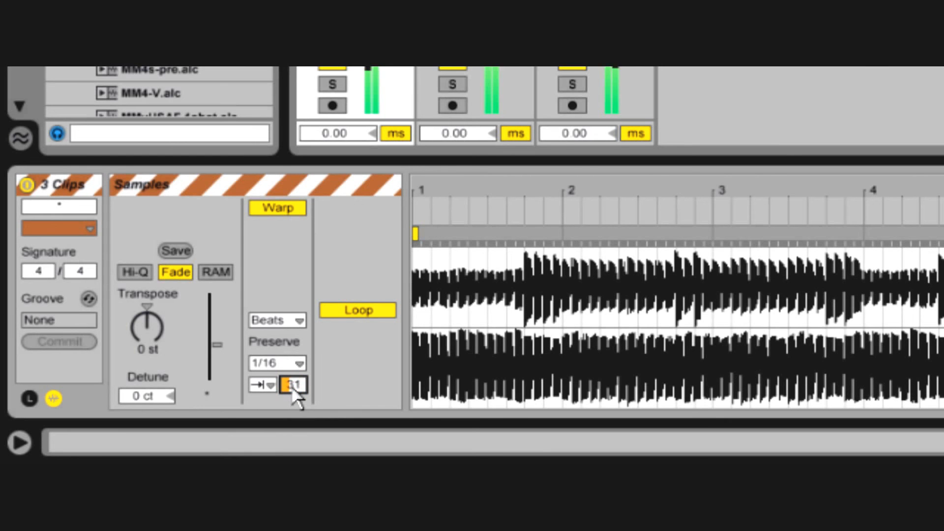
left_click(277, 319)
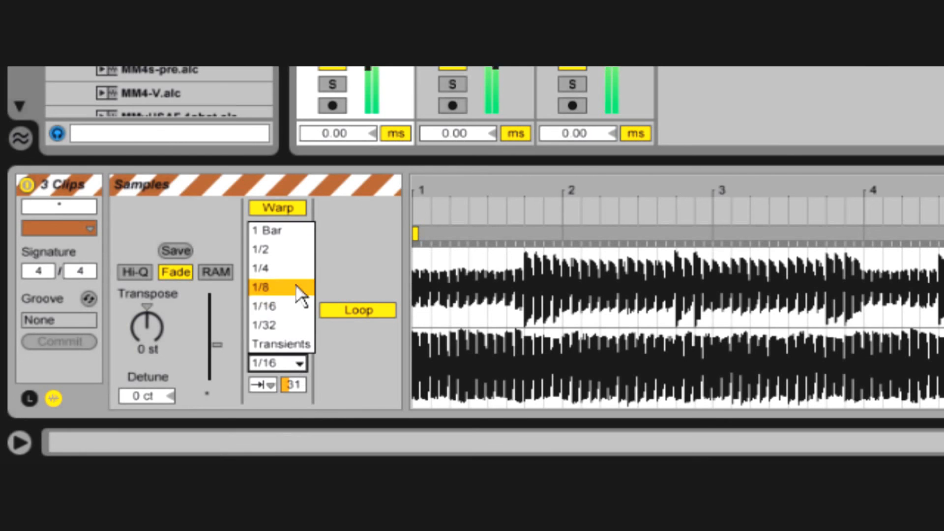
left_click(273, 288)
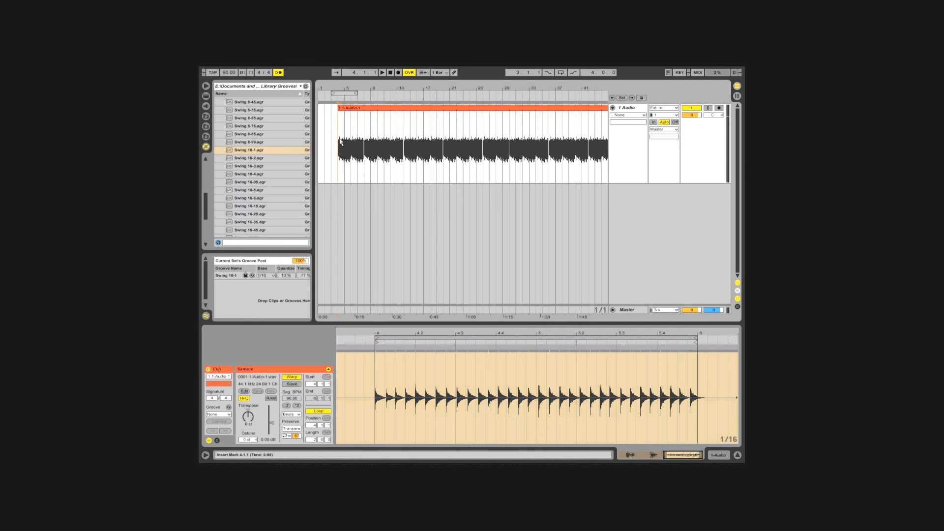
Step: Open the Sample Editor waveform's context menu showing Quantize and warp commands
right_click(392, 384)
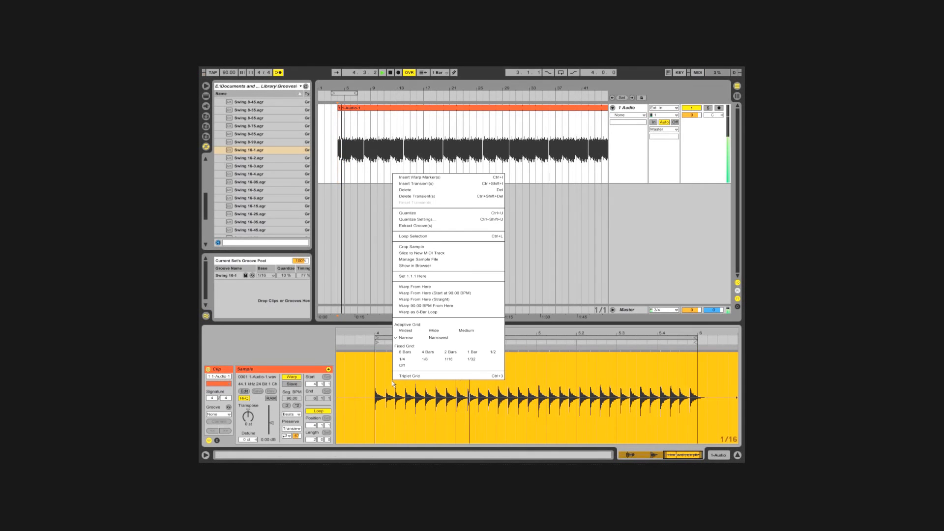